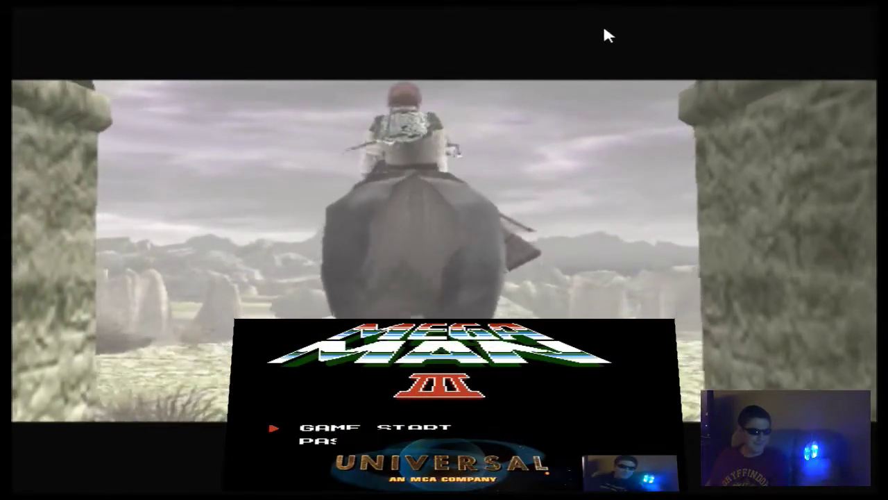
{"action": "mouse_move", "coordinate": [639, 162]}
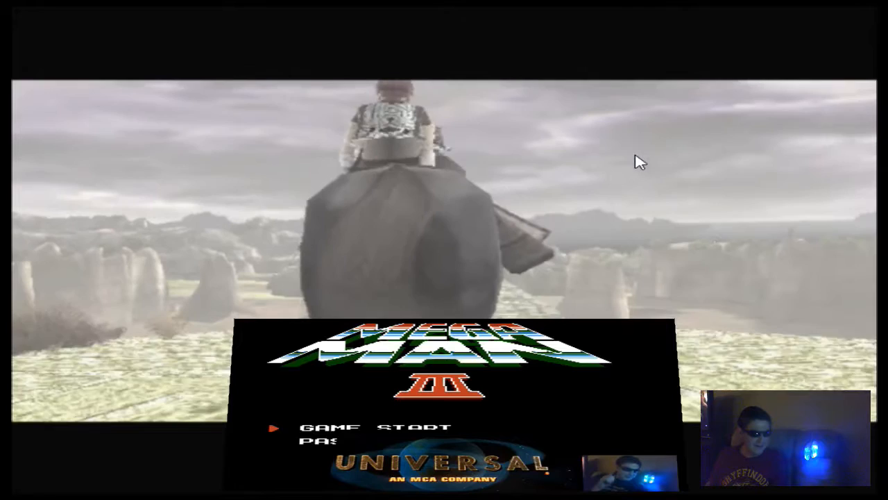
{"action": "mouse_move", "coordinate": [649, 84]}
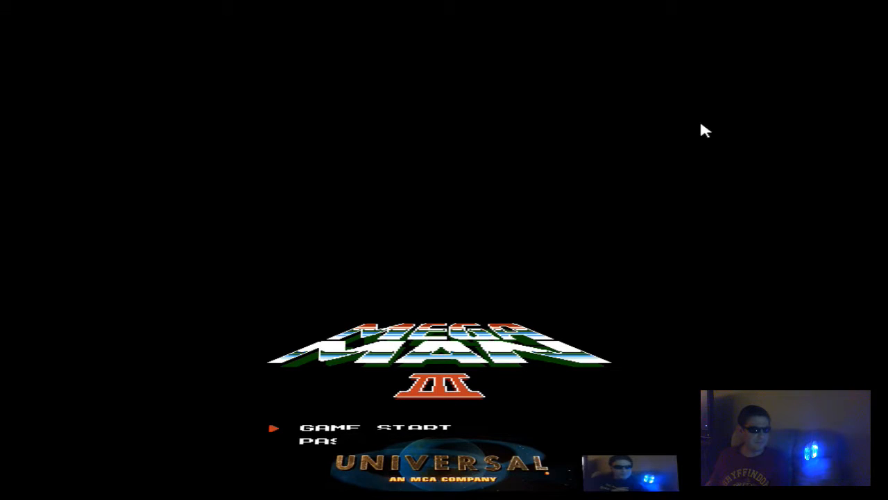
{"action": "mouse_move", "coordinate": [44, 78]}
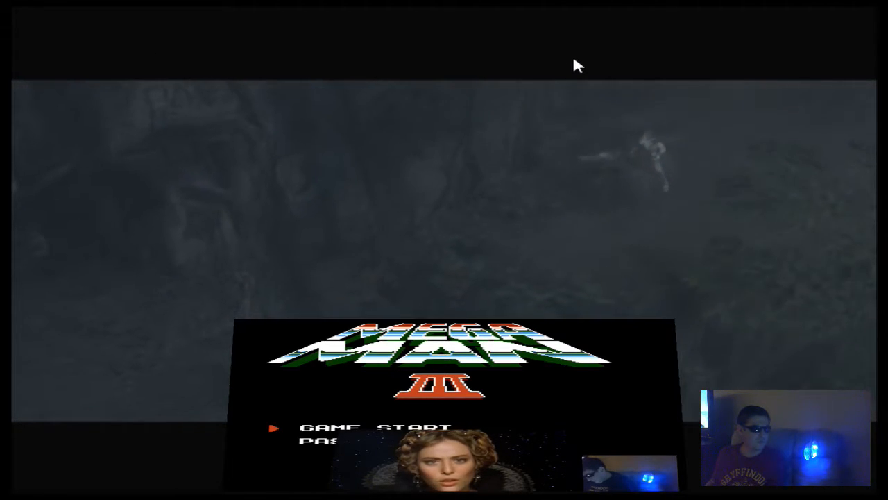
{"action": "mouse_move", "coordinate": [437, 262]}
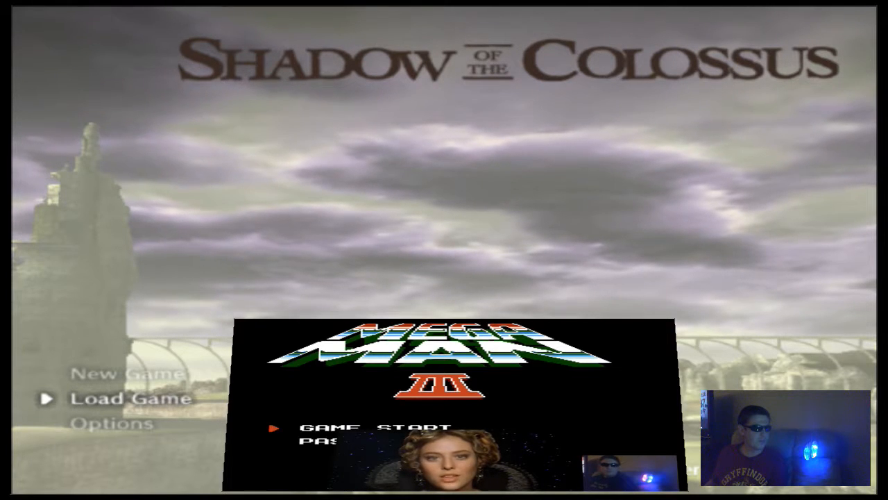
{"action": "mouse_move", "coordinate": [372, 169]}
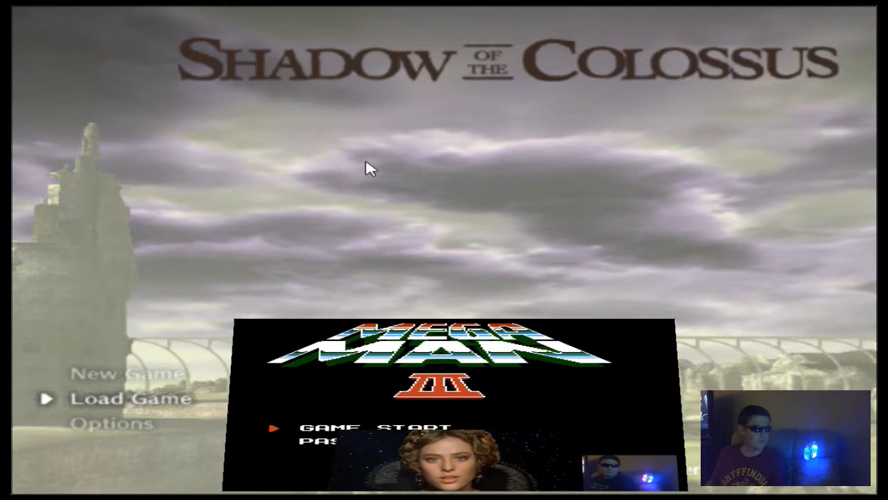